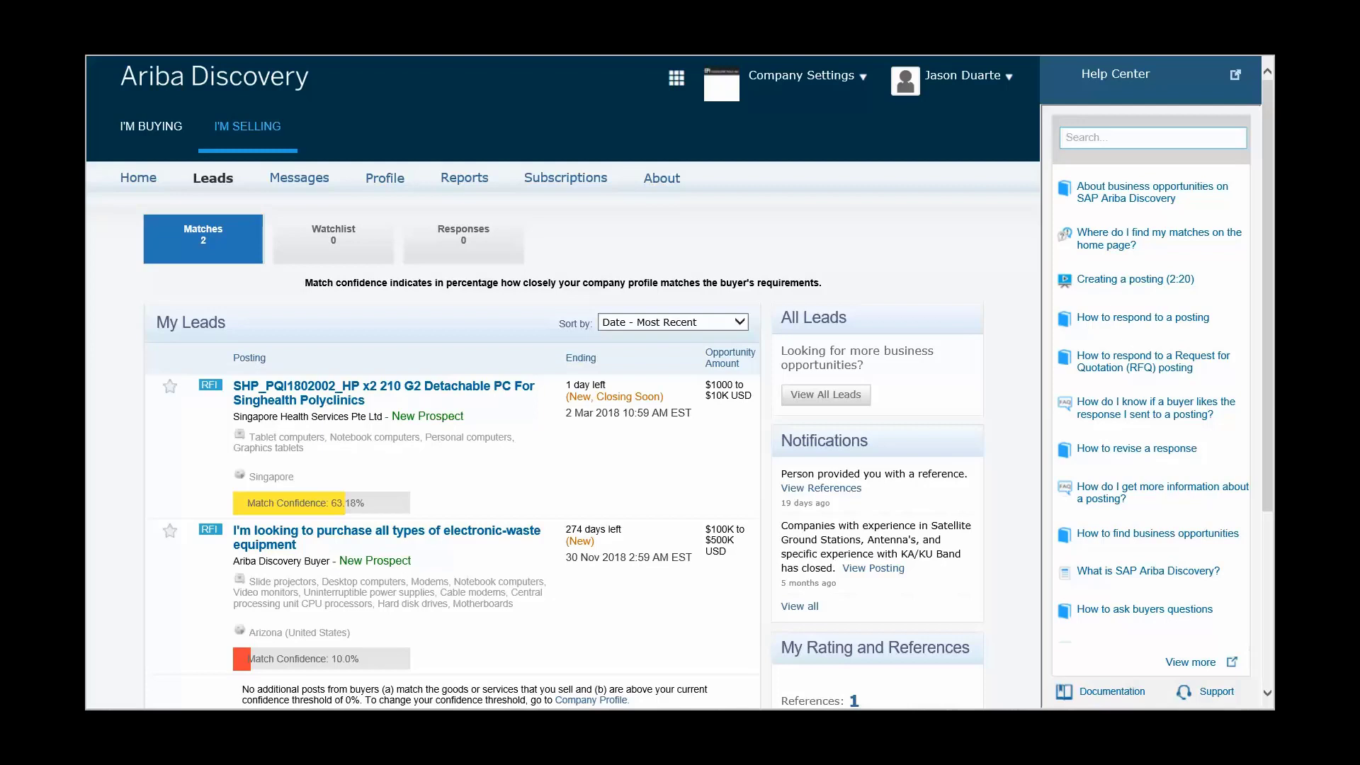
Launch the Company Profile editor via Profile > Edit Profile.
{"action": "left_click", "coordinate": [384, 178]}
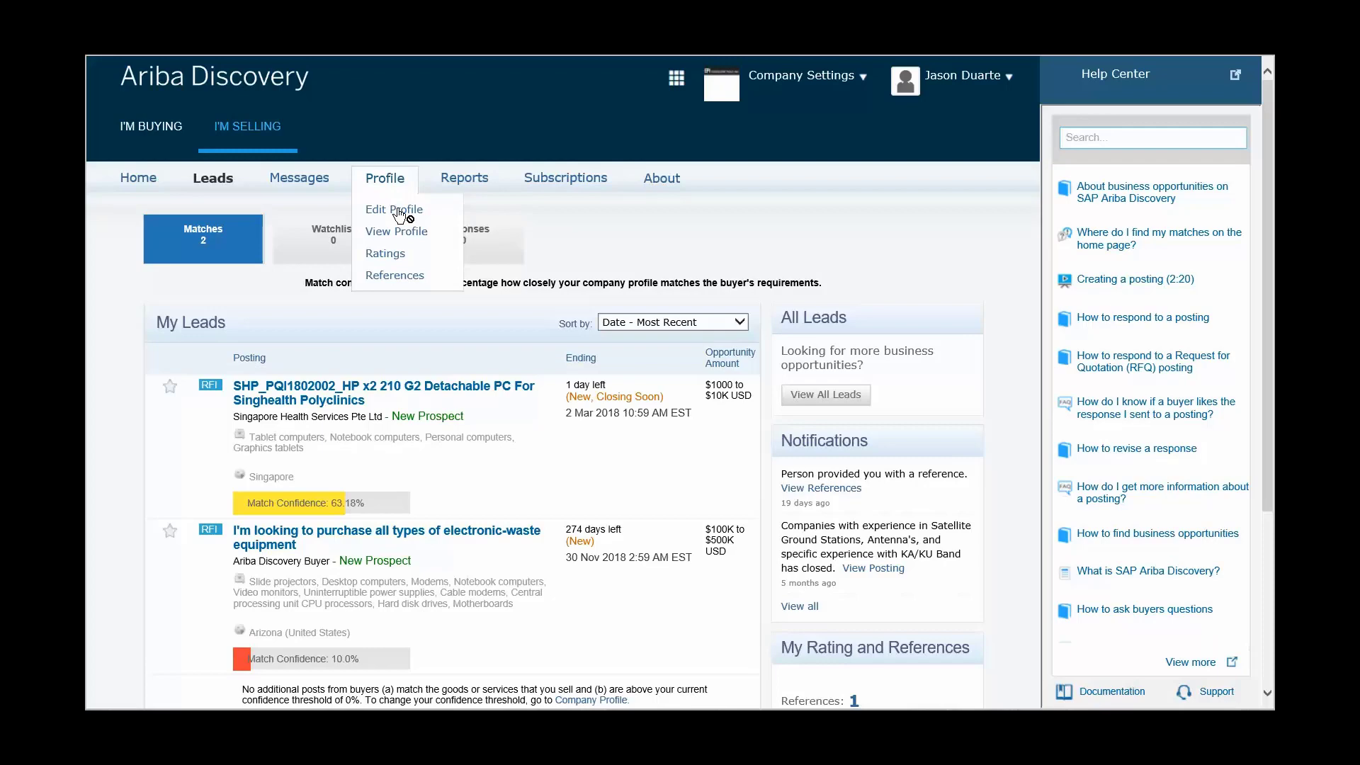
{"action": "left_click", "coordinate": [392, 210]}
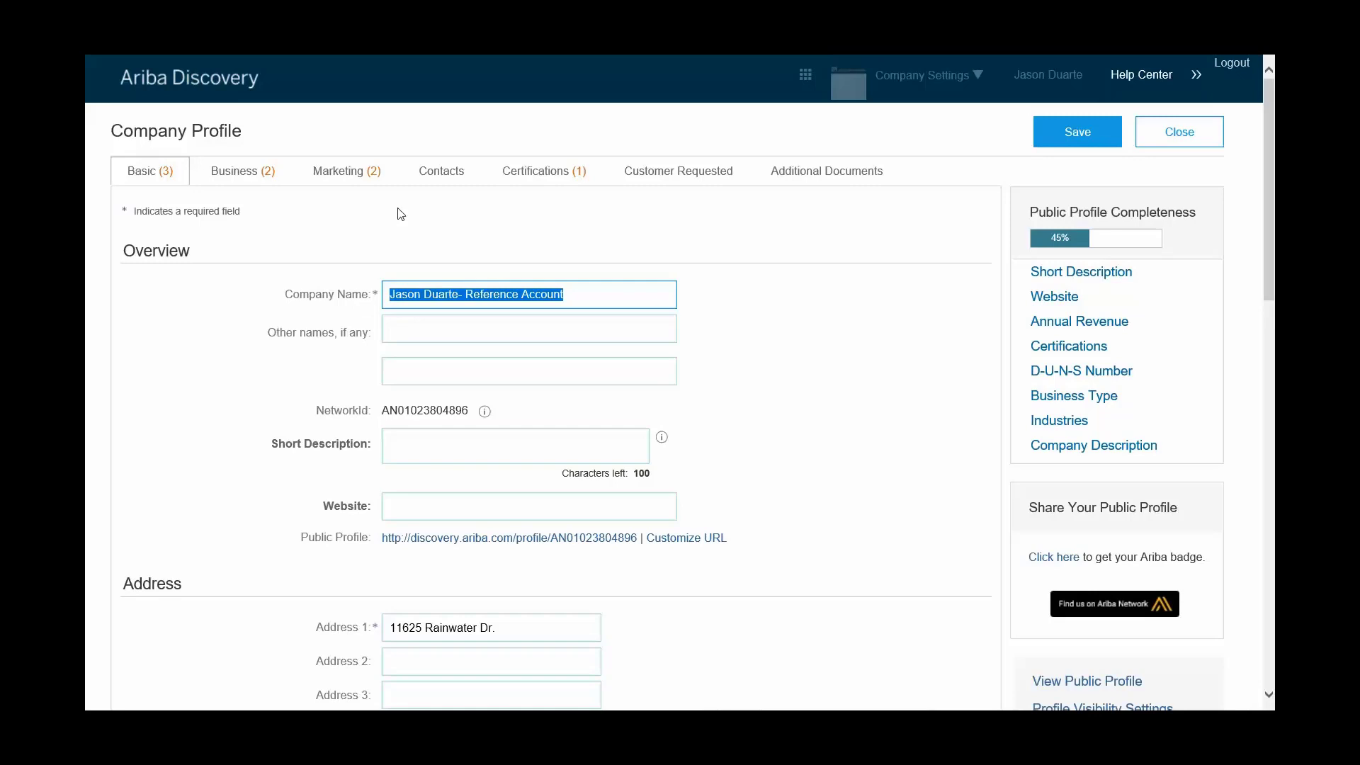
{"action": "mouse_move", "coordinate": [588, 229]}
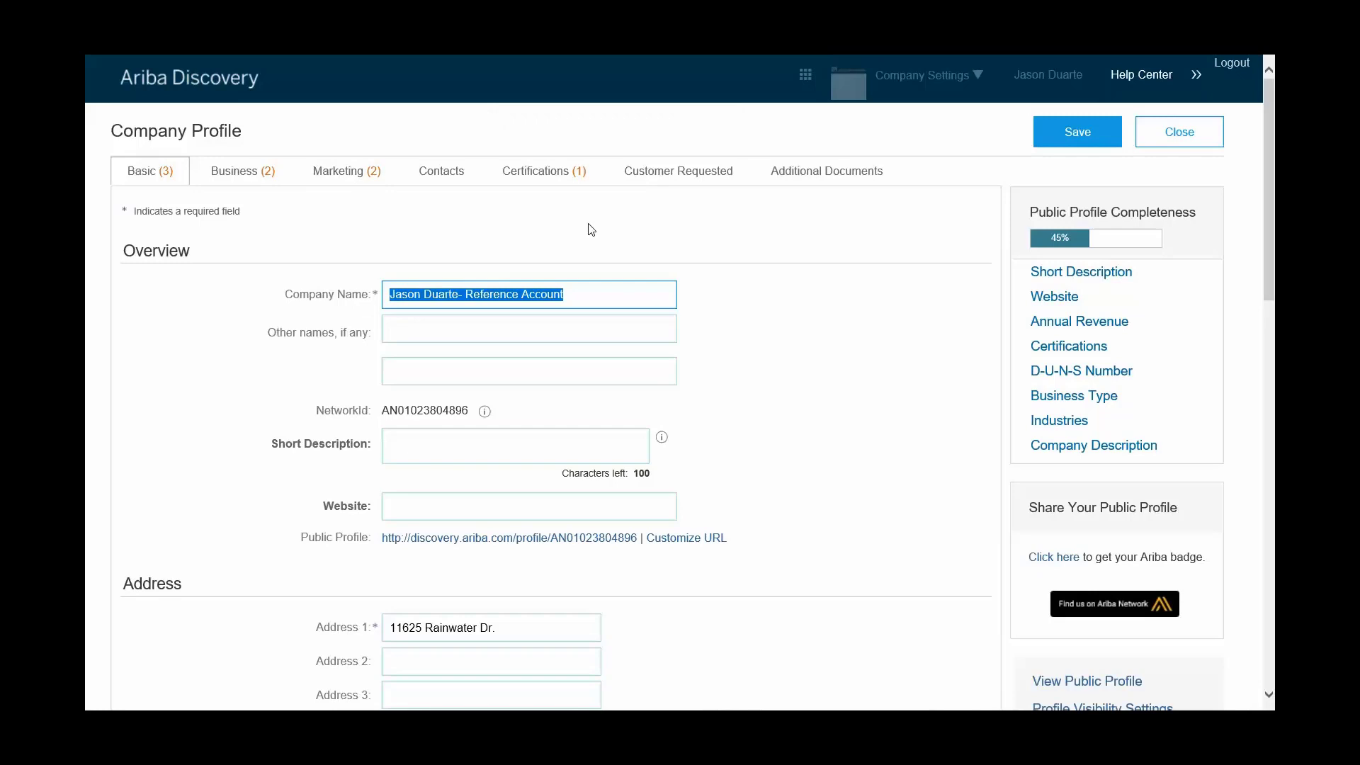
{"action": "mouse_move", "coordinate": [989, 165]}
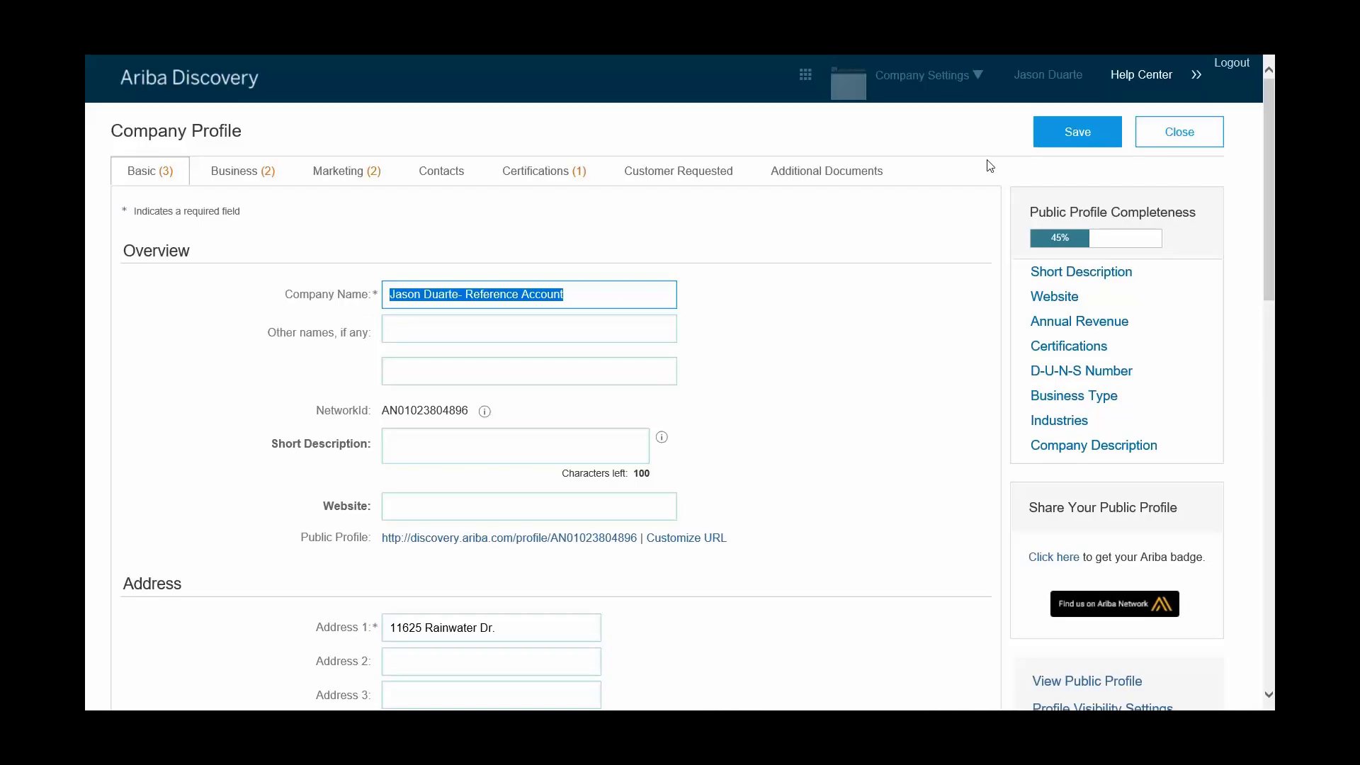
{"action": "scroll", "scroll_direction": "down", "scroll_amount": 3}
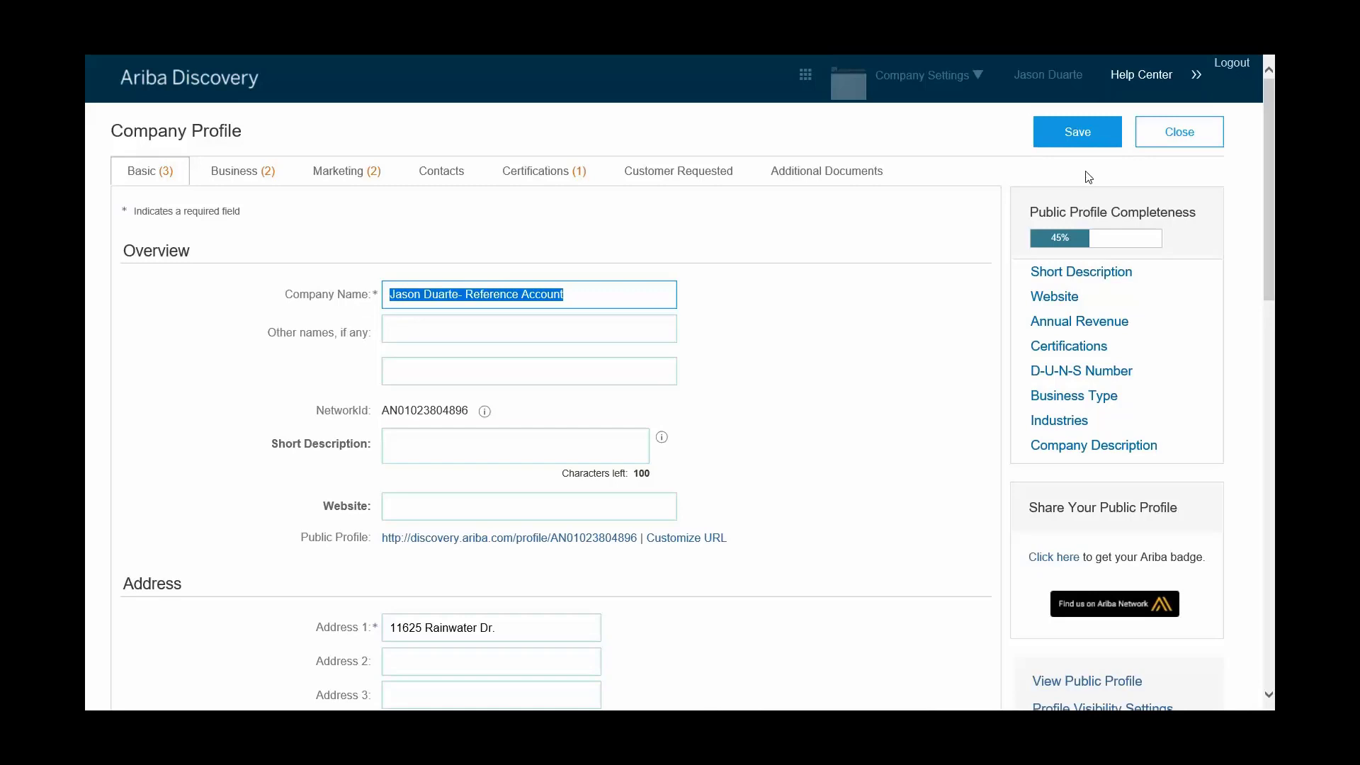
{"action": "mouse_move", "coordinate": [1122, 258]}
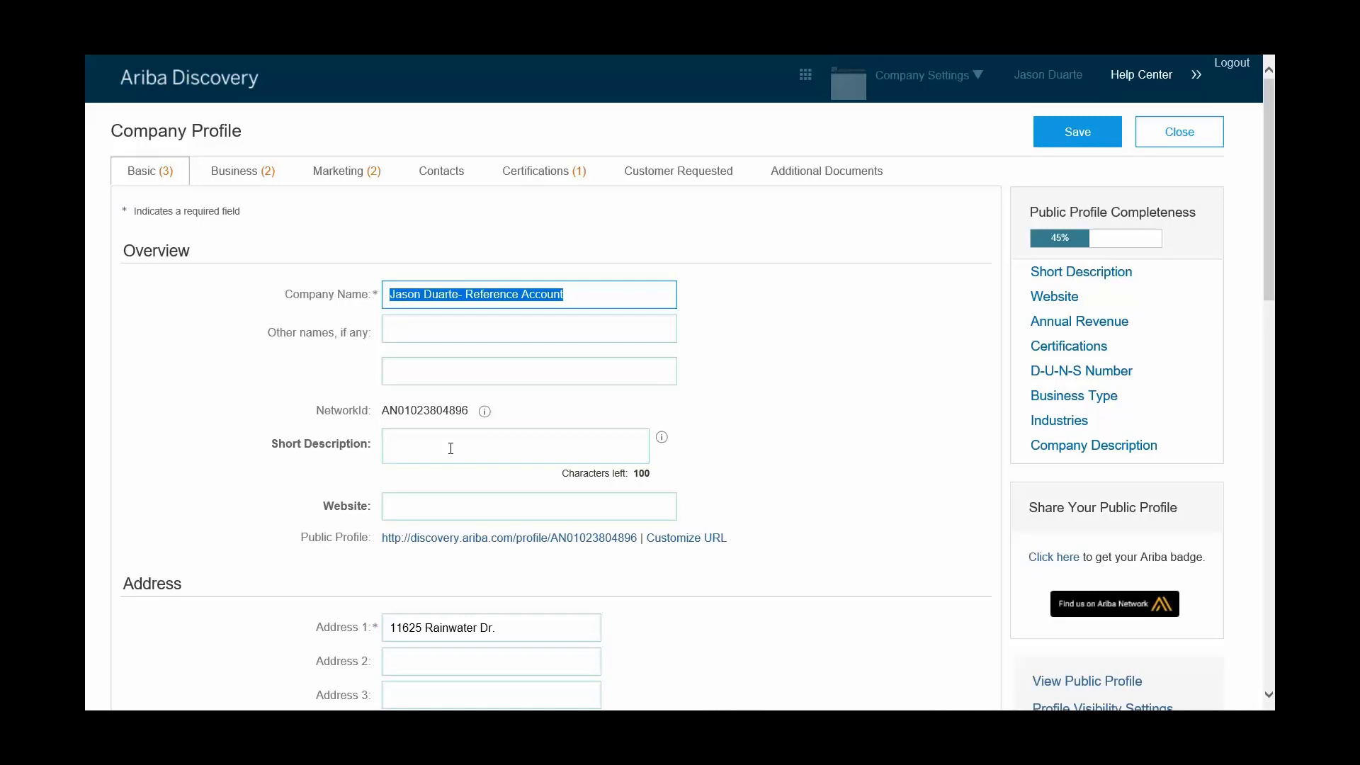
{"action": "mouse_move", "coordinate": [632, 395]}
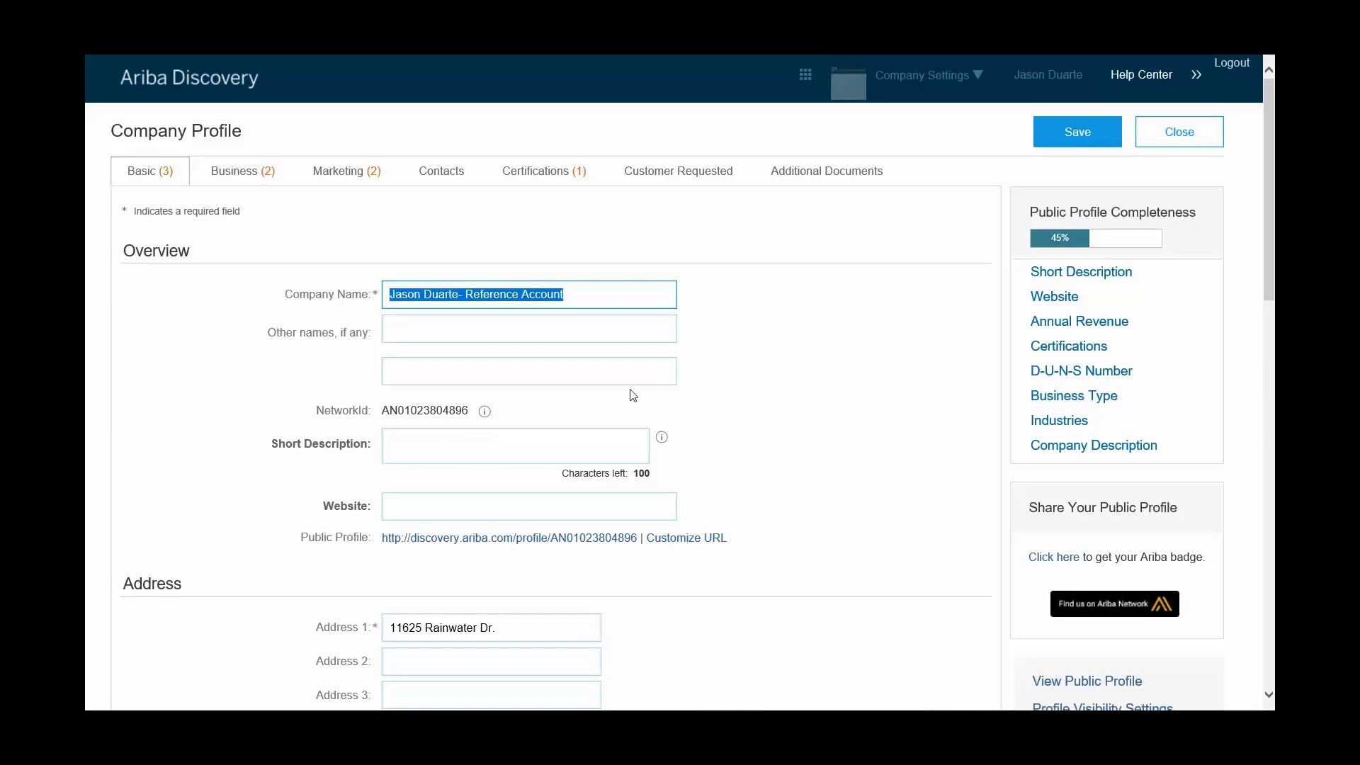
{"action": "scroll", "scroll_direction": "down", "scroll_amount": 3}
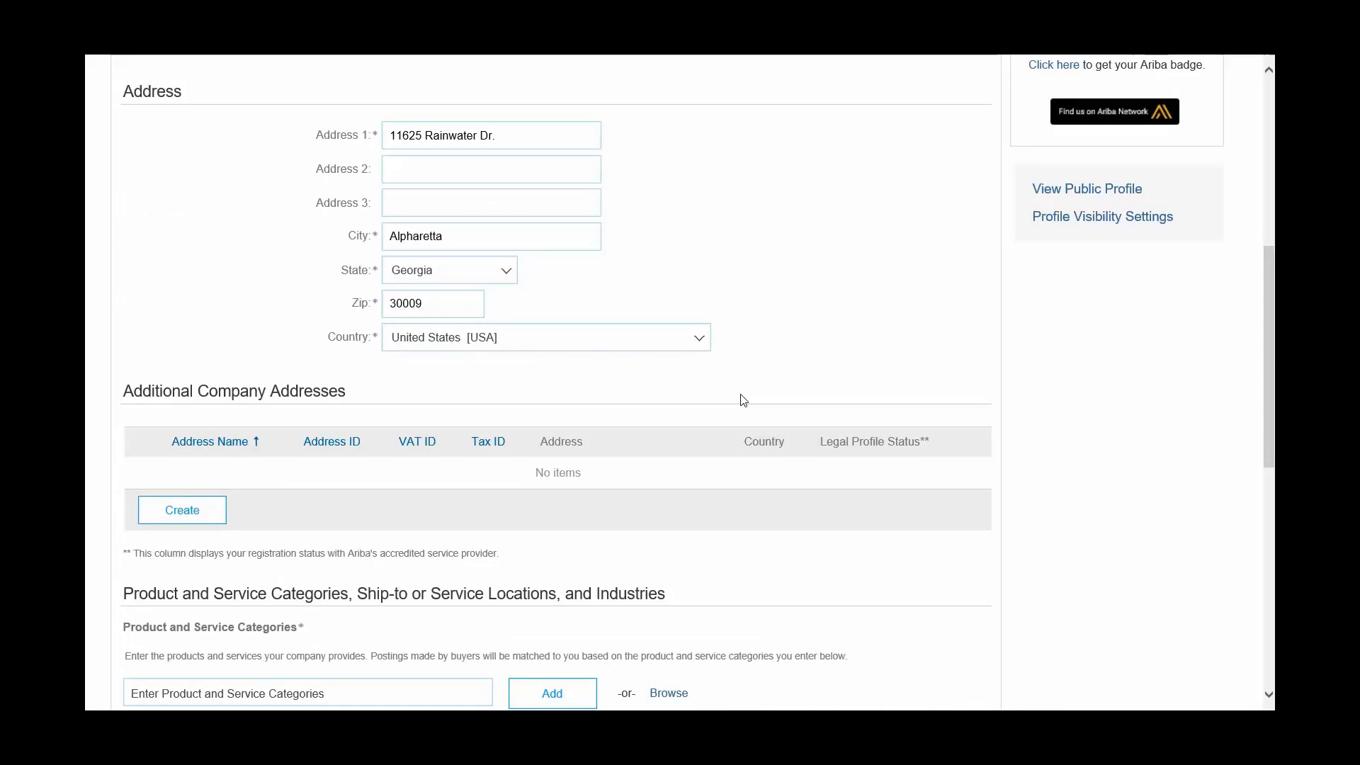
{"action": "scroll", "scroll_direction": "down", "scroll_amount": 3}
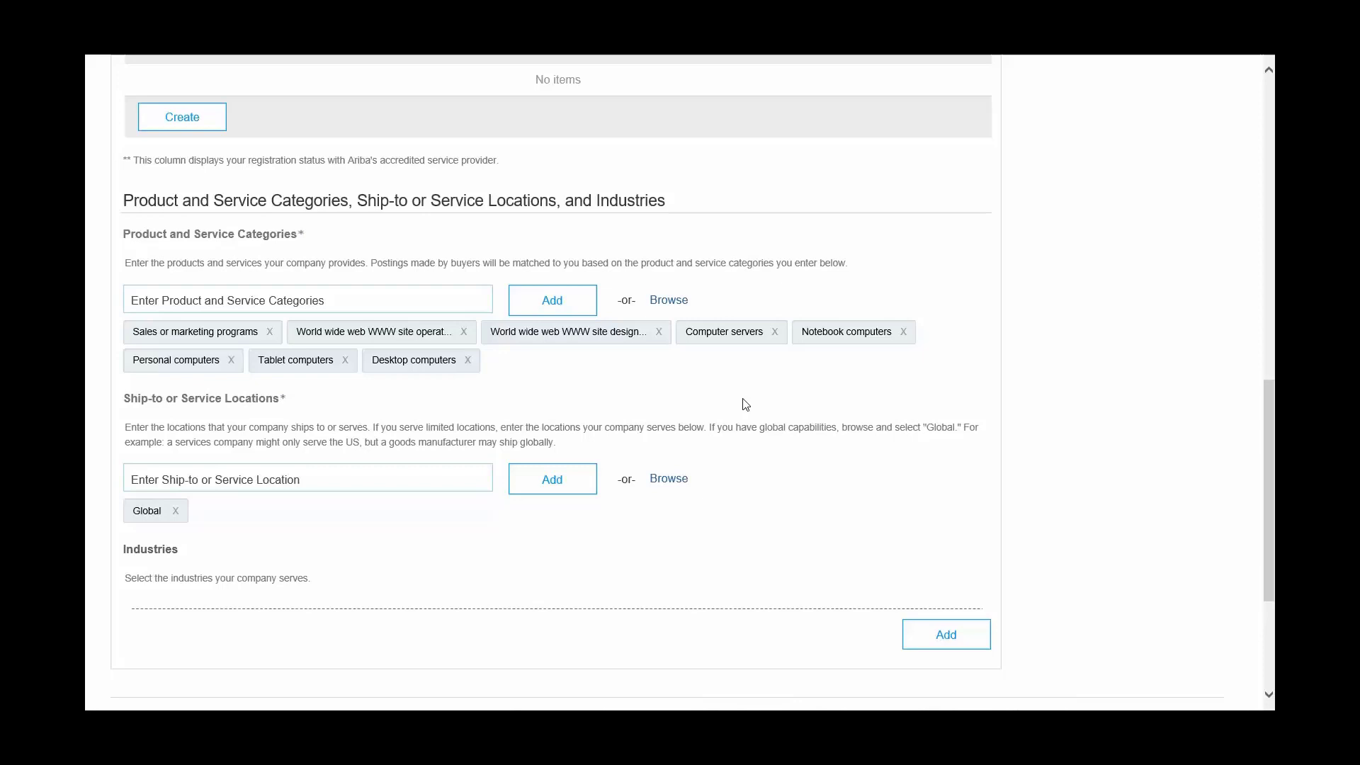
{"action": "mouse_move", "coordinate": [685, 306]}
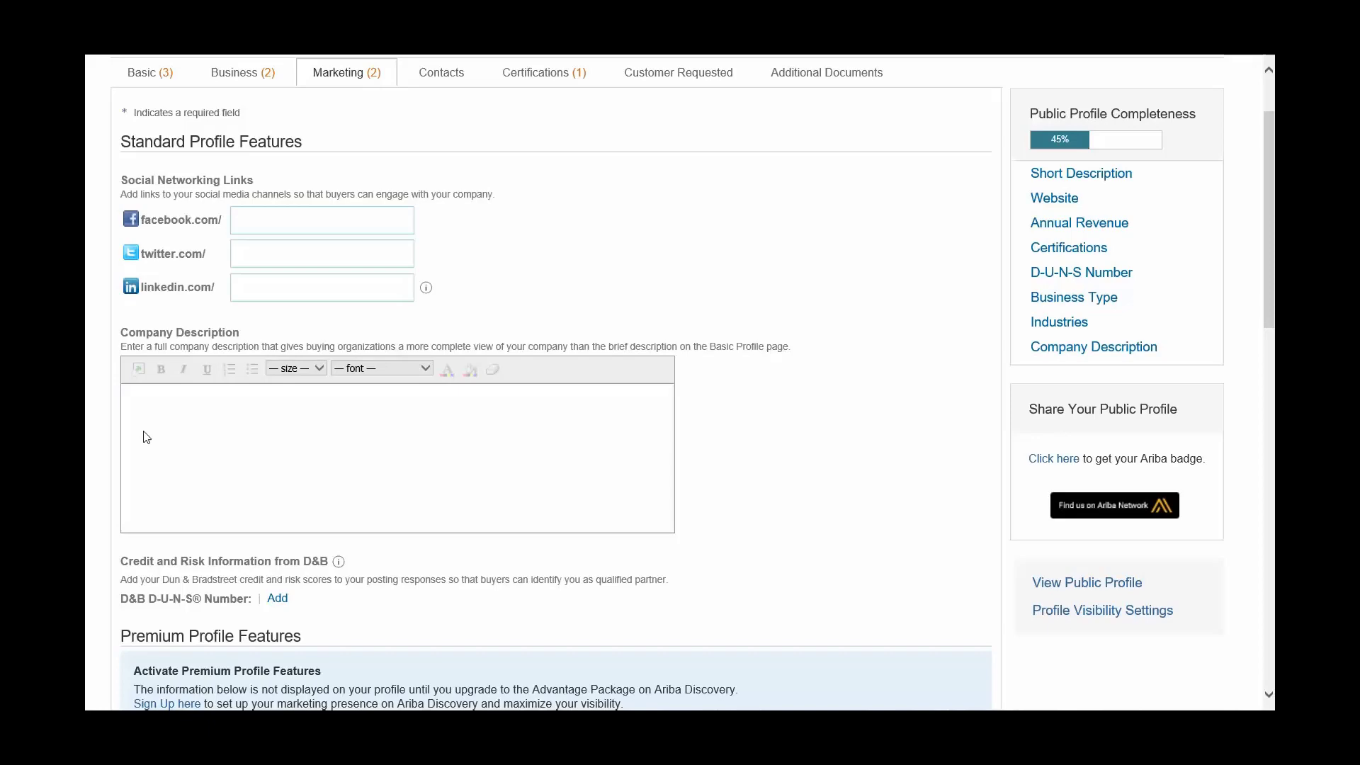
Scroll through the Marketing section and move to the Certifications section.
{"action": "scroll", "scroll_direction": "down", "scroll_amount": 3}
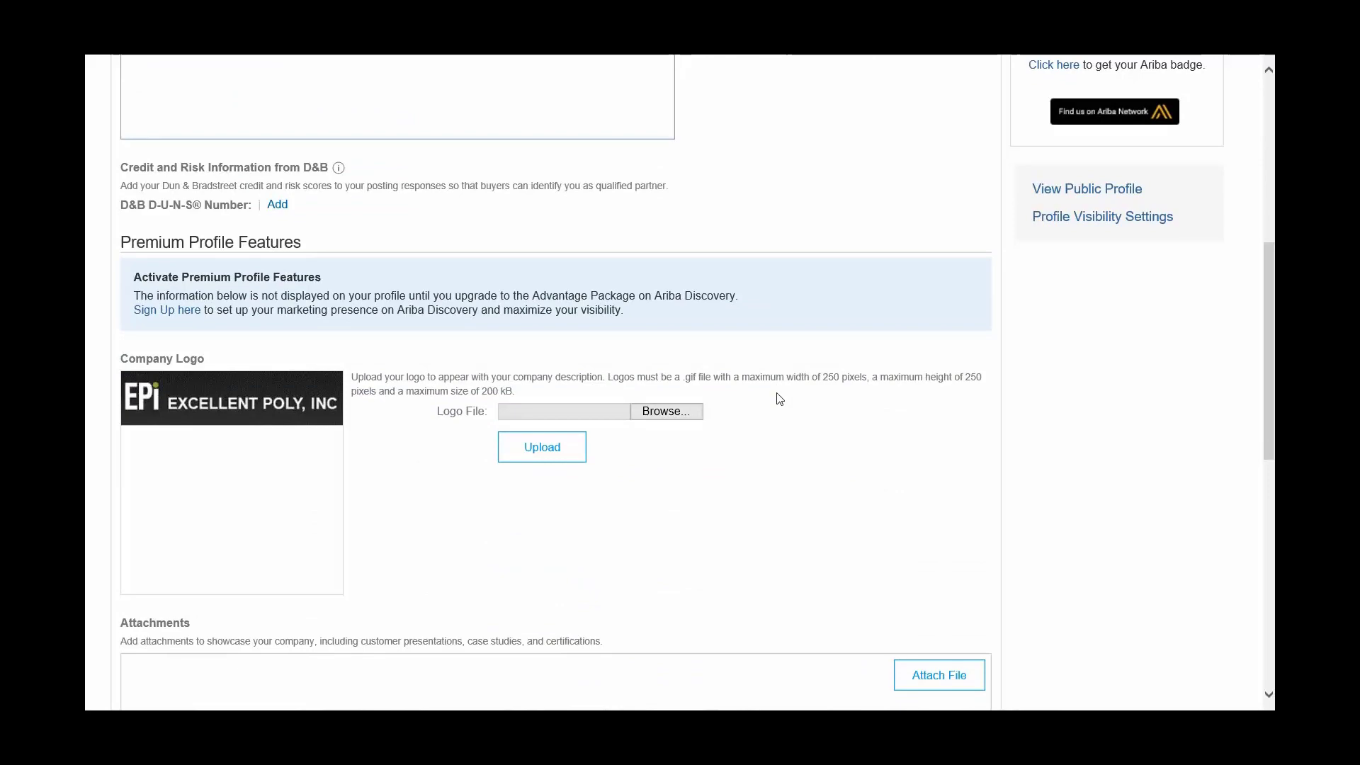
{"action": "left_click", "coordinate": [541, 172]}
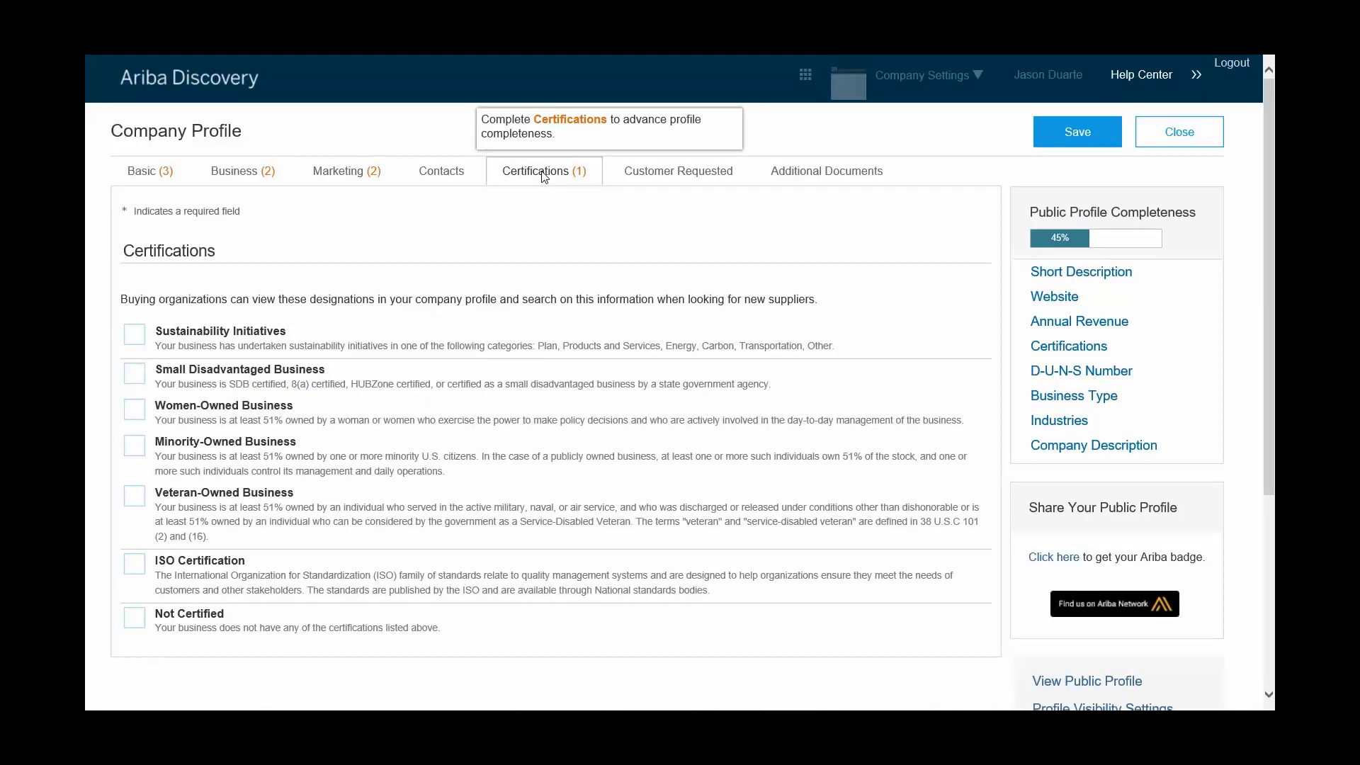